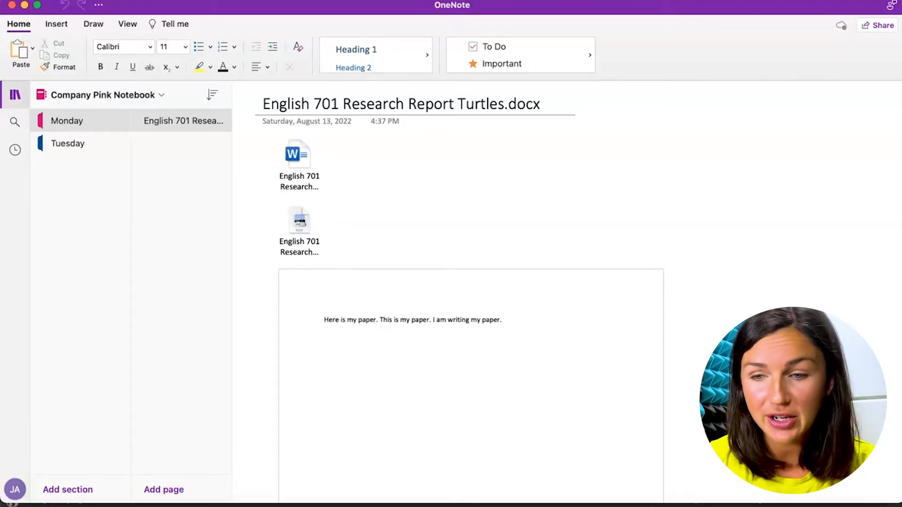
- Check the Monday section's context menu for Rename, then switch to the Tuesday section
click(81, 120)
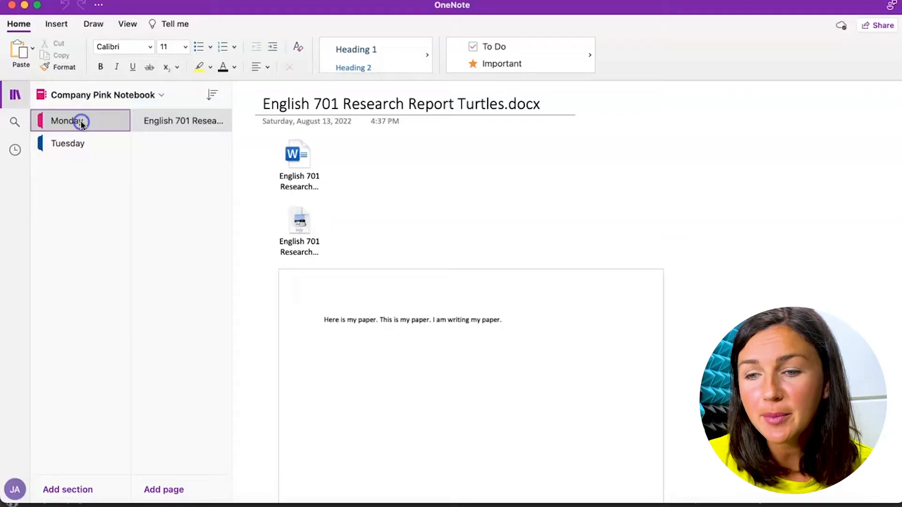
right_click(65, 121)
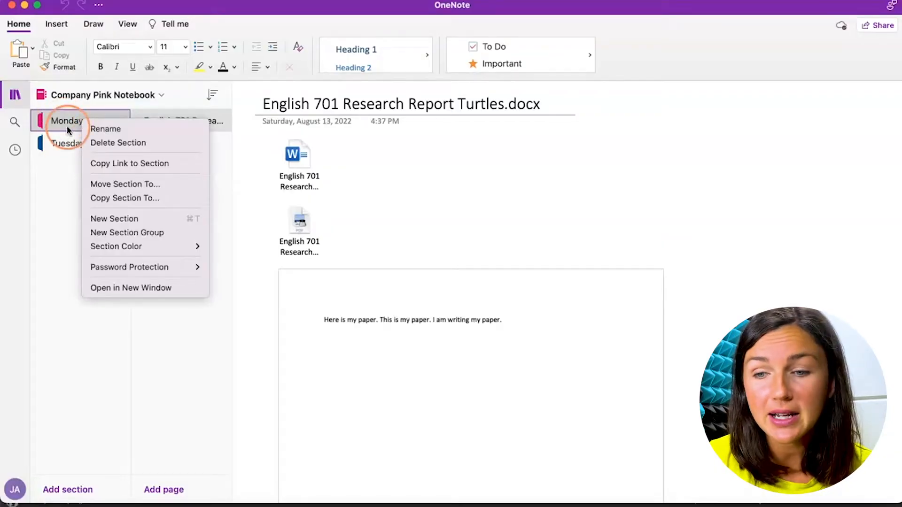
mouse_move(118, 143)
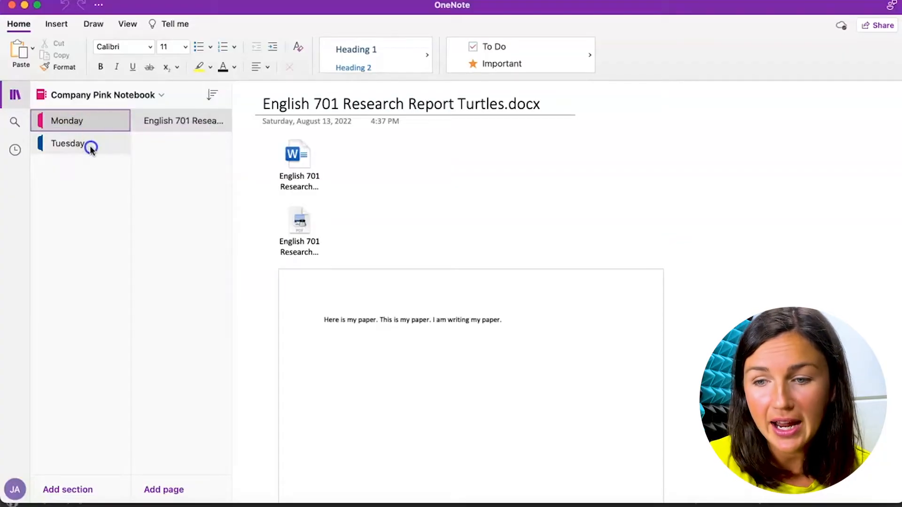
right_click(181, 121)
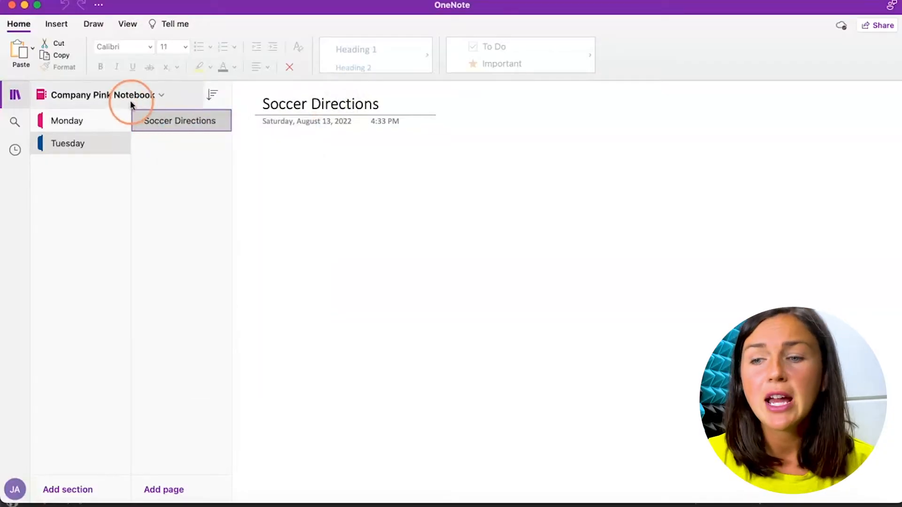
- Hide and re-show the navigation pane, then show the list of all notebooks
click(14, 94)
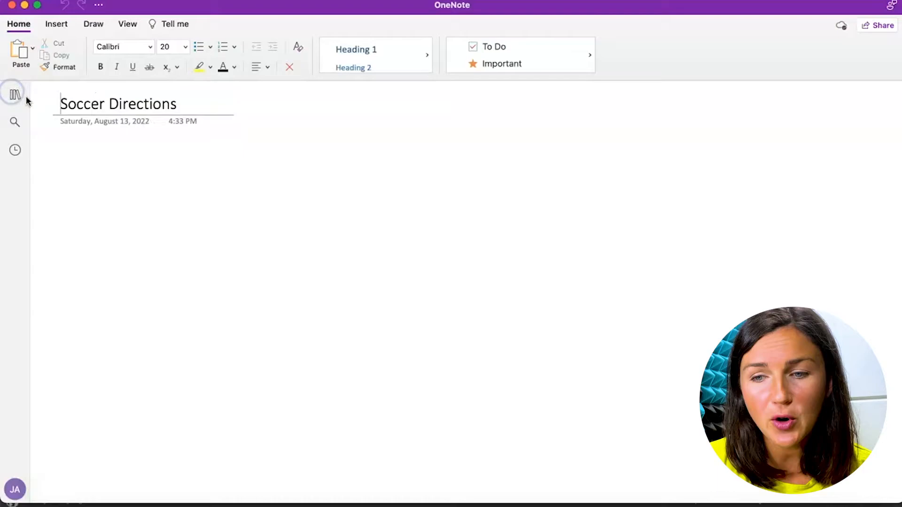
mouse_move(14, 94)
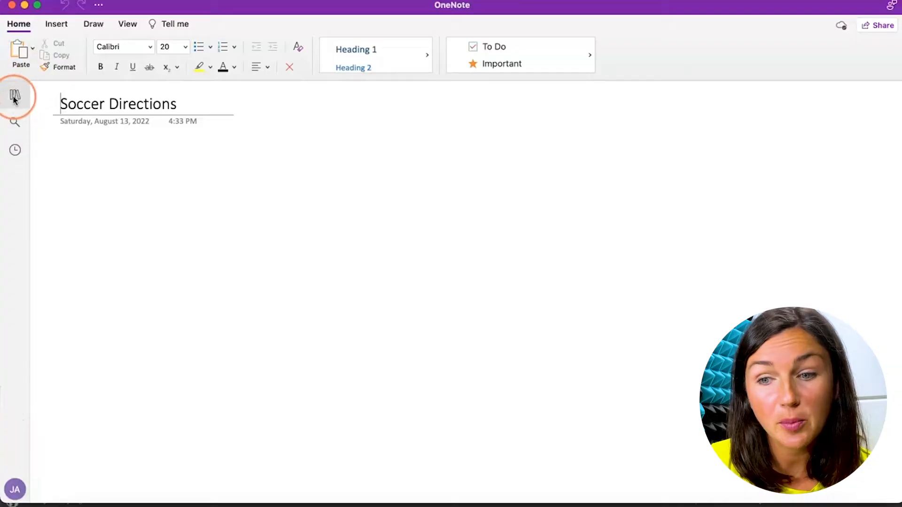
click(14, 96)
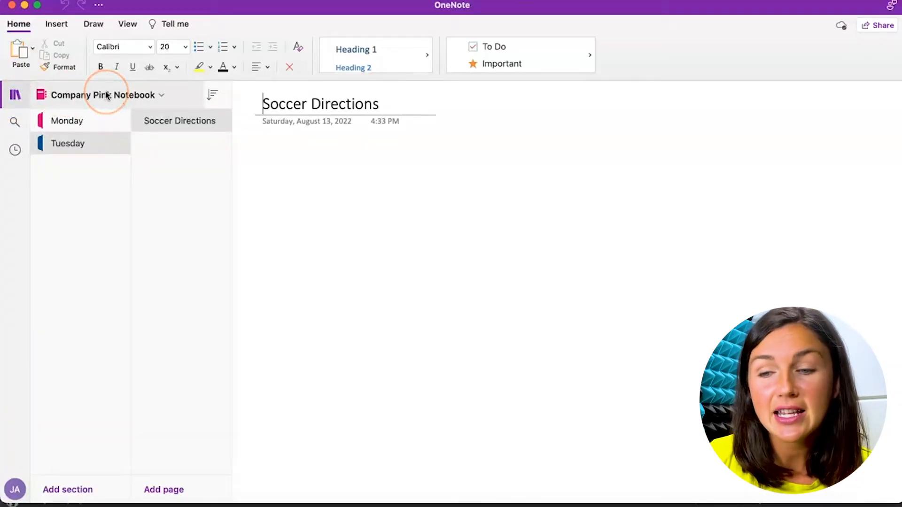
mouse_move(103, 95)
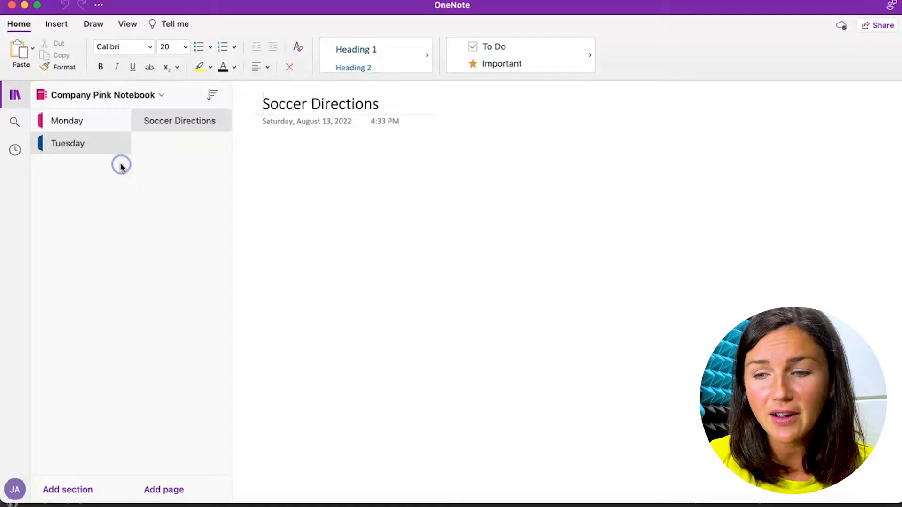
click(103, 95)
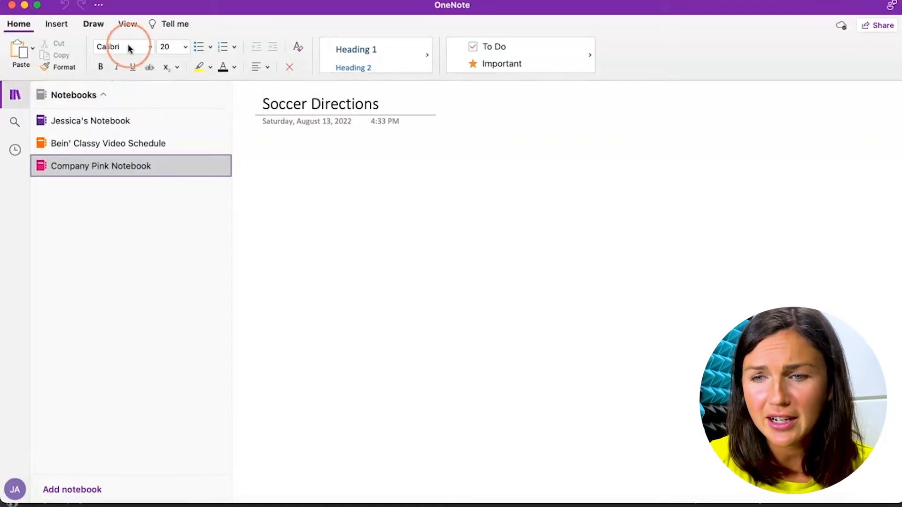
mouse_move(40, 166)
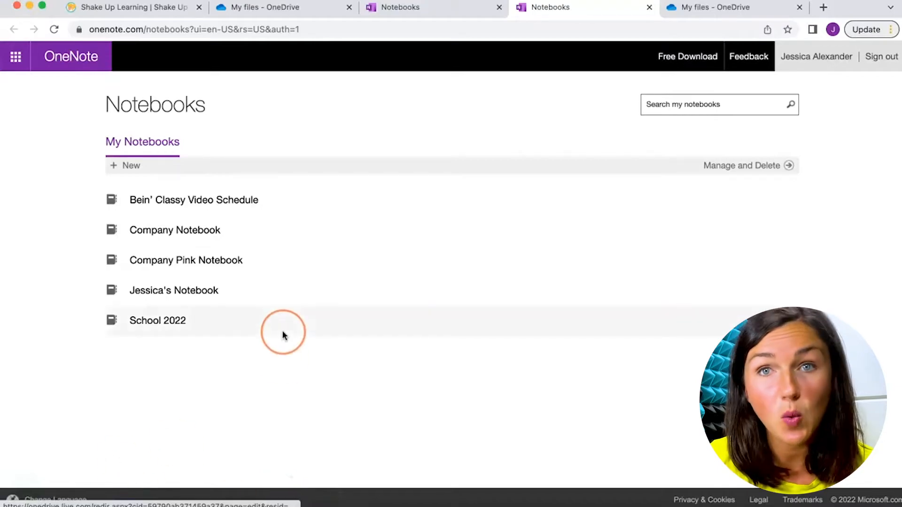
mouse_move(199, 256)
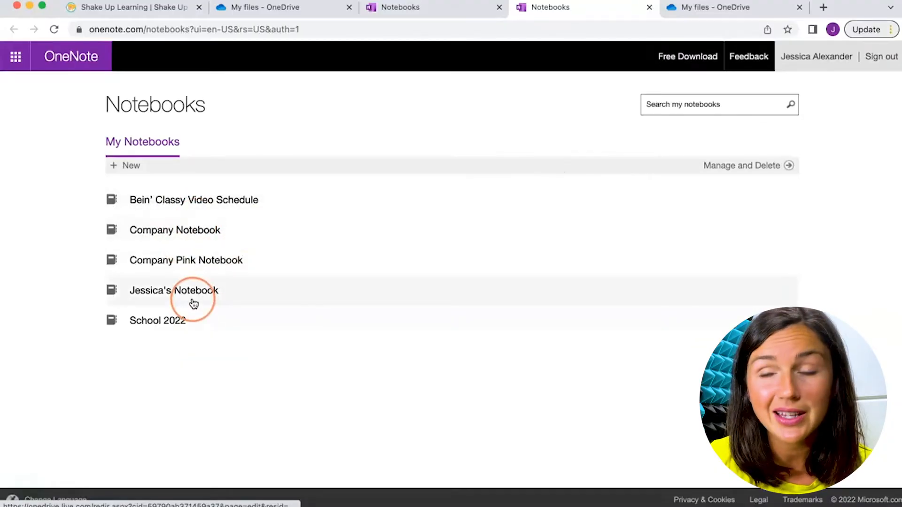
mouse_move(304, 88)
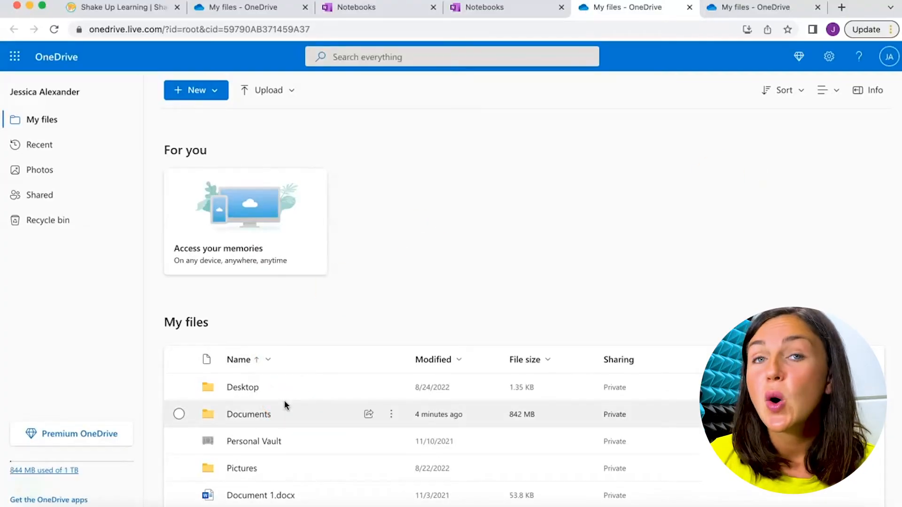
- Go into the Documents folder of My files where Company Pink Notebook is listed
click(242, 387)
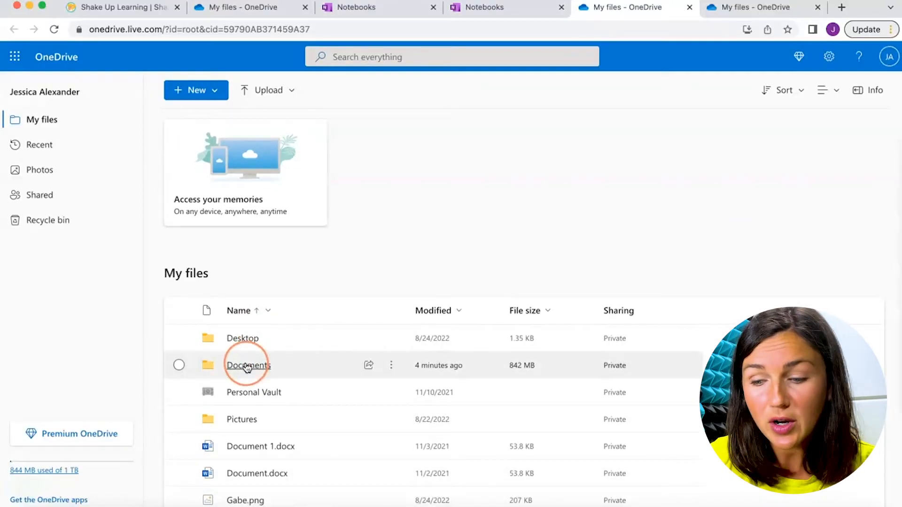
double_click(247, 366)
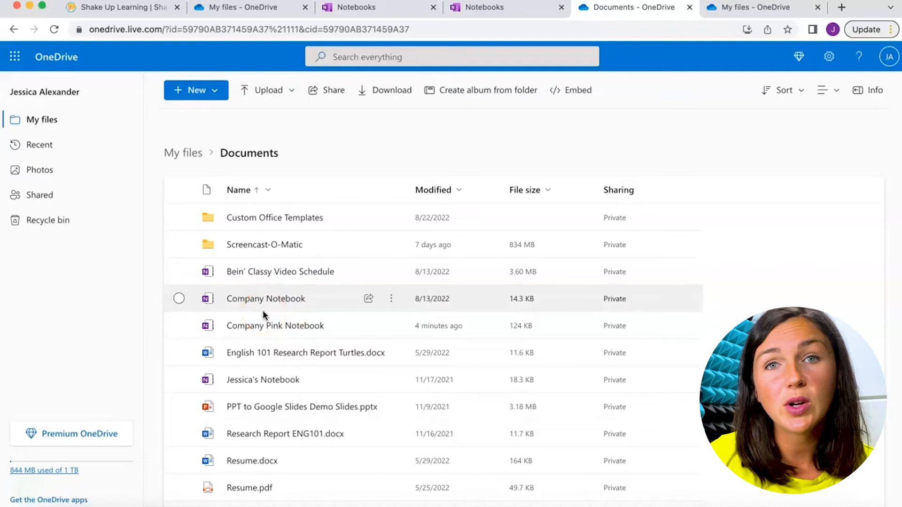
click(265, 299)
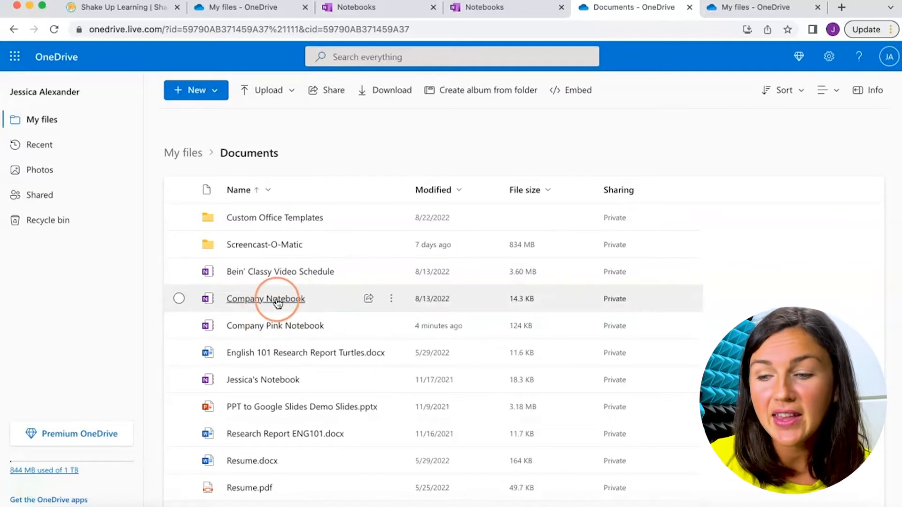
mouse_move(257, 333)
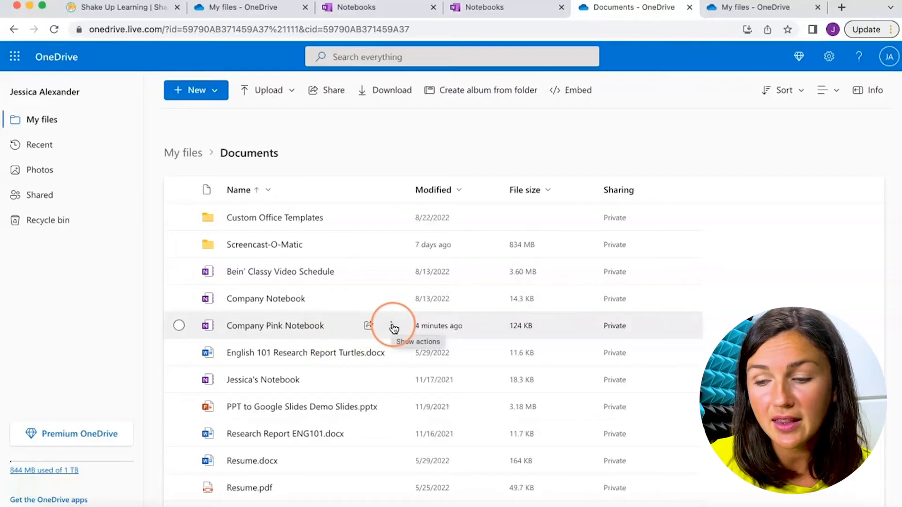
- Rename the Company Pink Notebook file to 'Company Planner 2021' via its Show actions menu
click(393, 326)
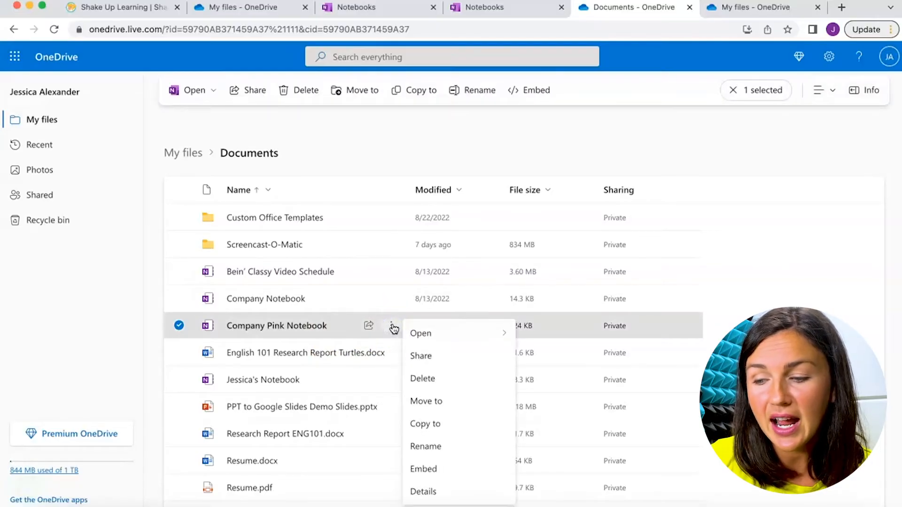
click(425, 446)
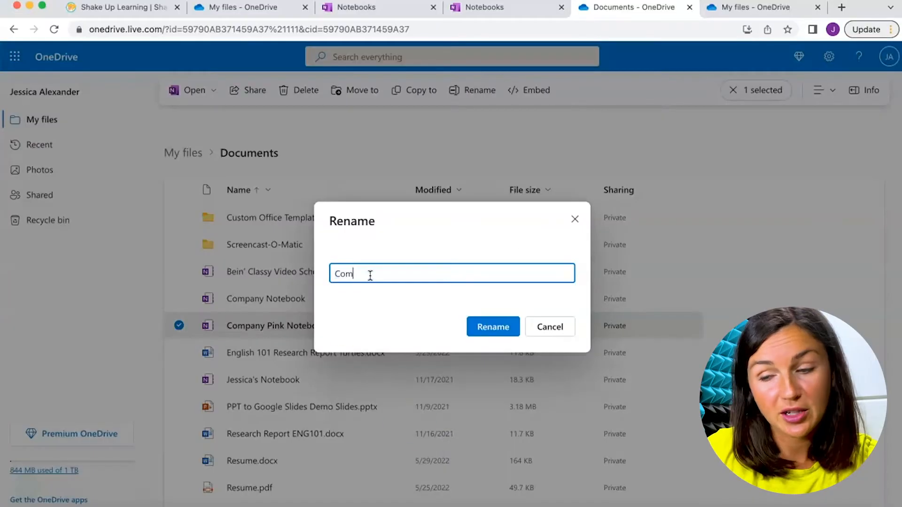
text(pany)
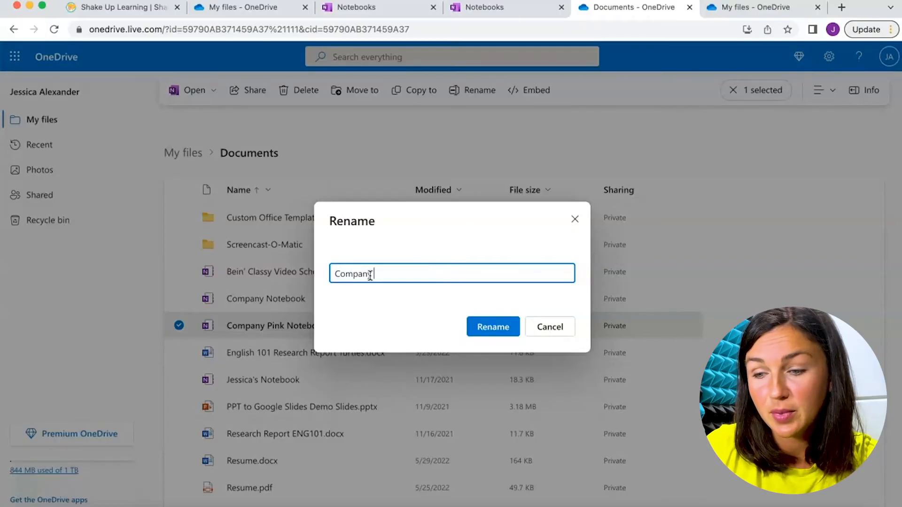
text(Planner)
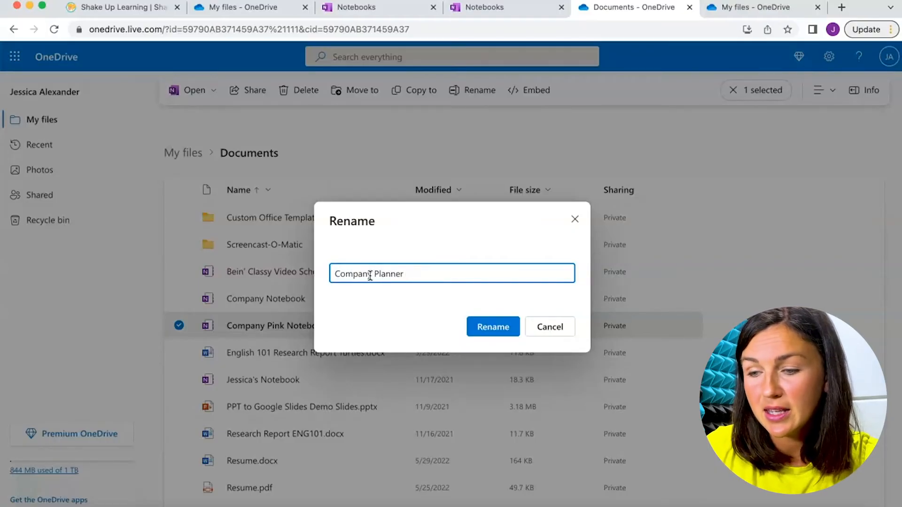
text(202)
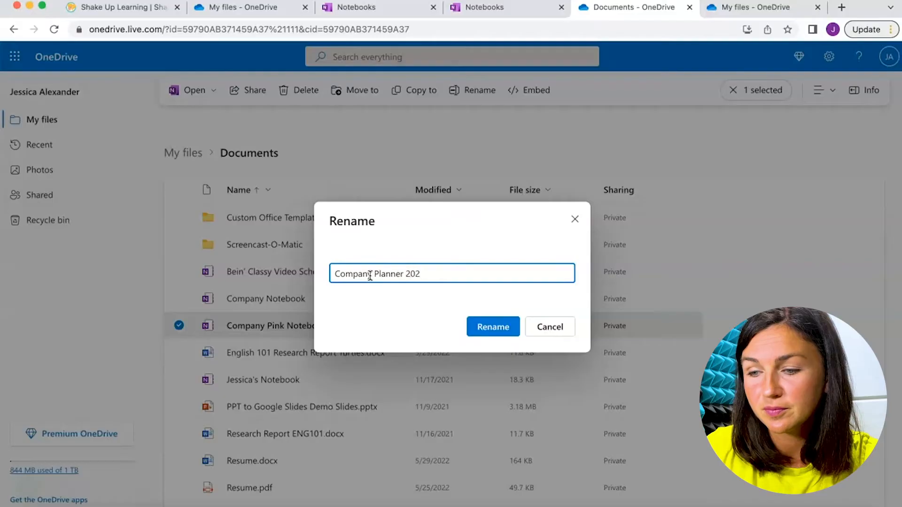
click(493, 327)
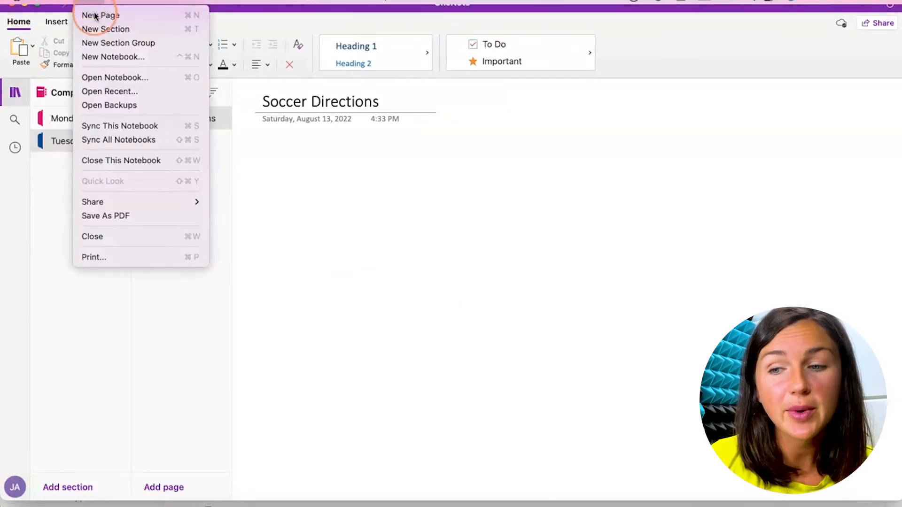
mouse_move(115, 77)
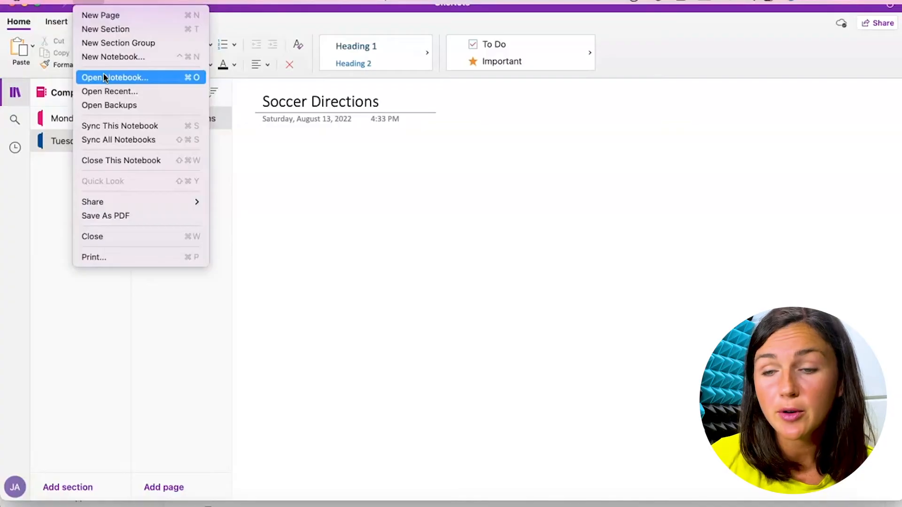
mouse_move(118, 140)
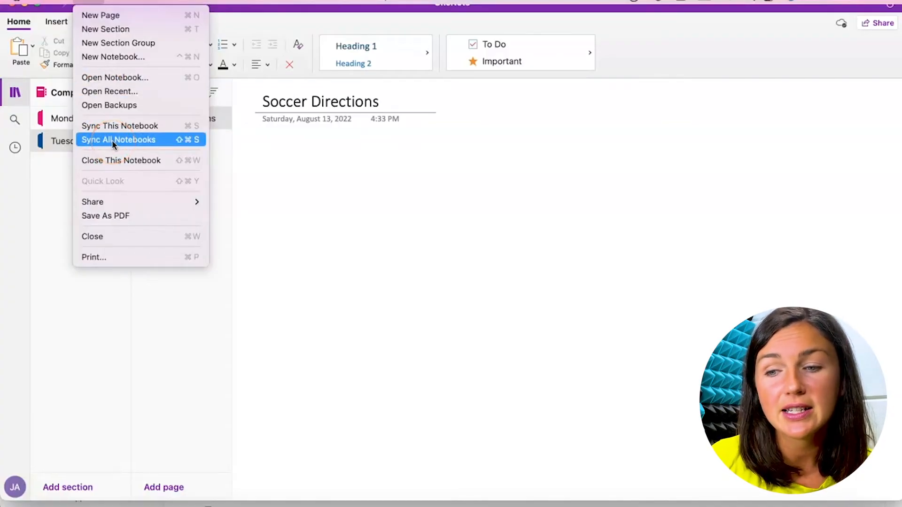
- Sync all notebooks and confirm the notebook now appears as Company Planner 2021
click(91, 247)
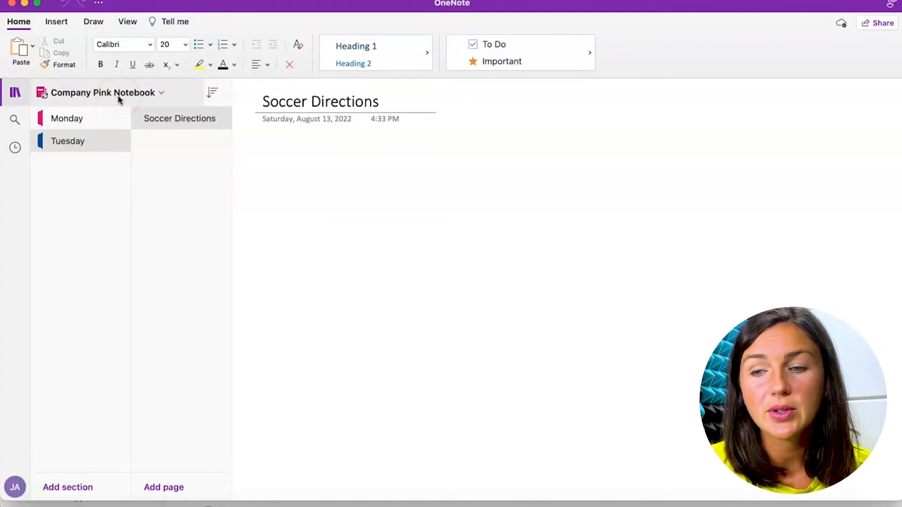
click(42, 93)
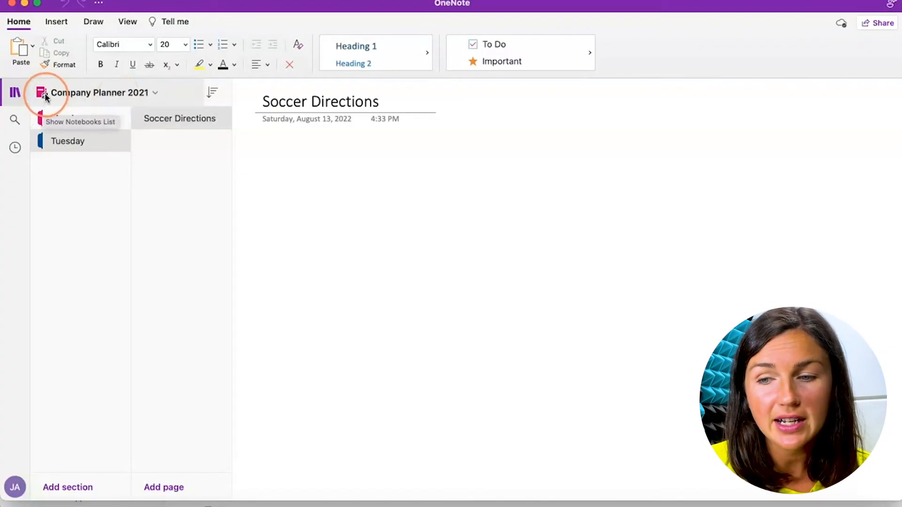